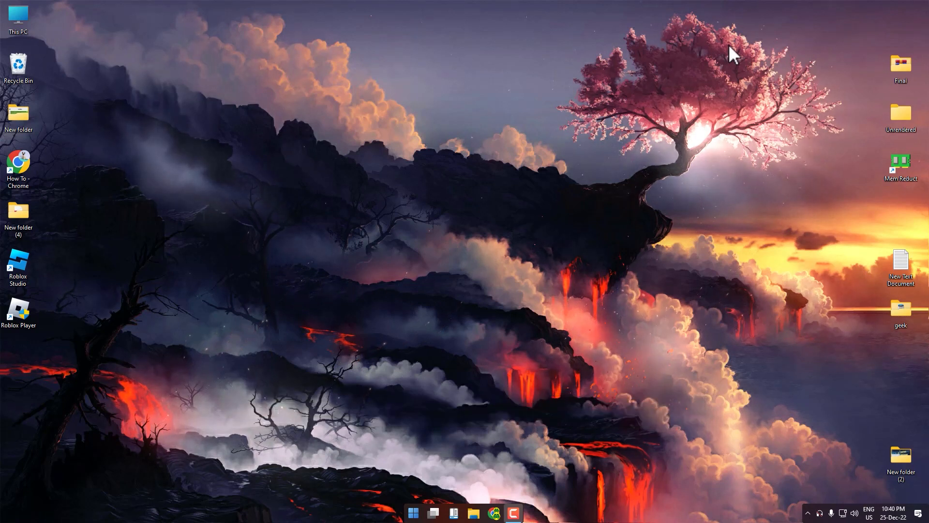
pyautogui.moveTo(632, 331)
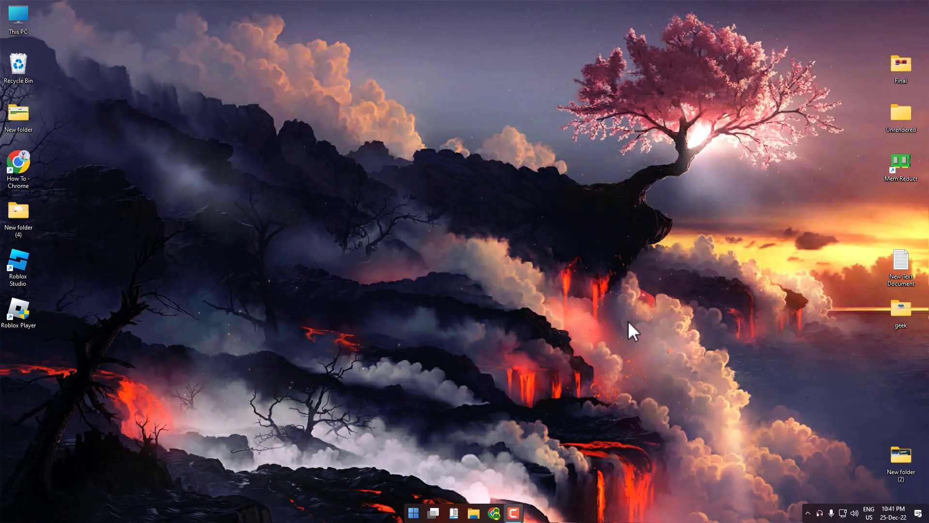
pyautogui.moveTo(563, 373)
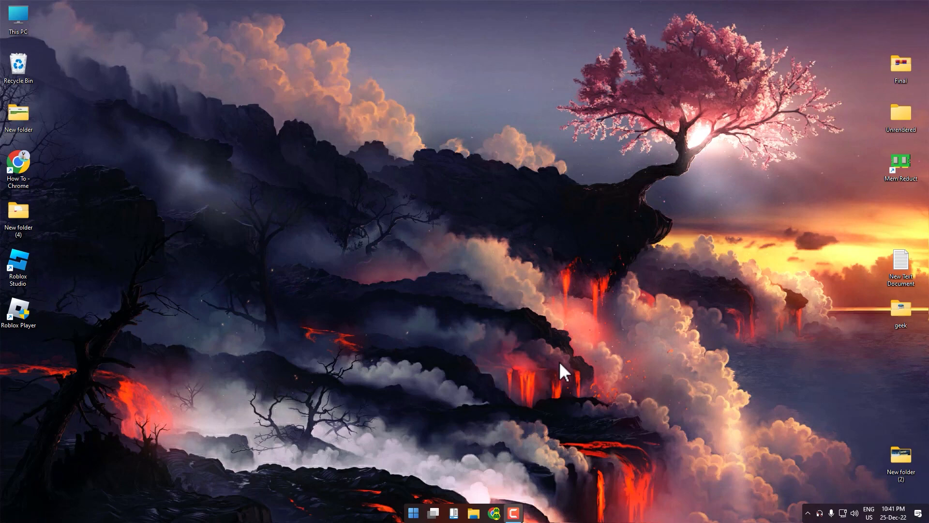
# Search Start for cmd and launch Command Prompt as administrator
pyautogui.click(414, 513)
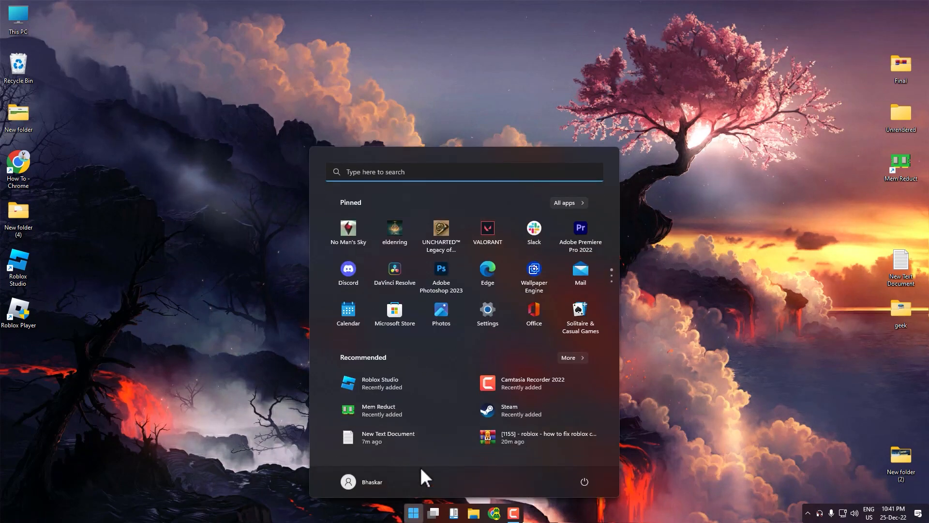
pyautogui.write('cmd')
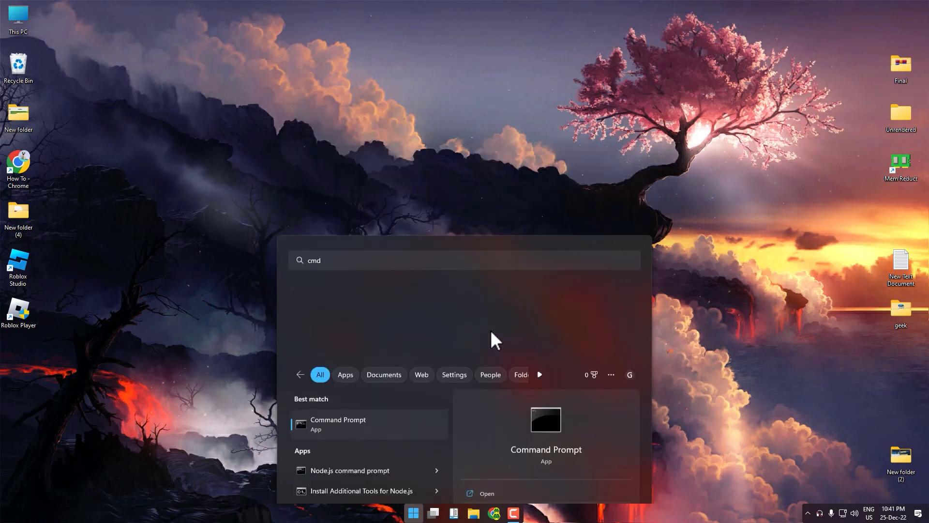
pyautogui.click(338, 424)
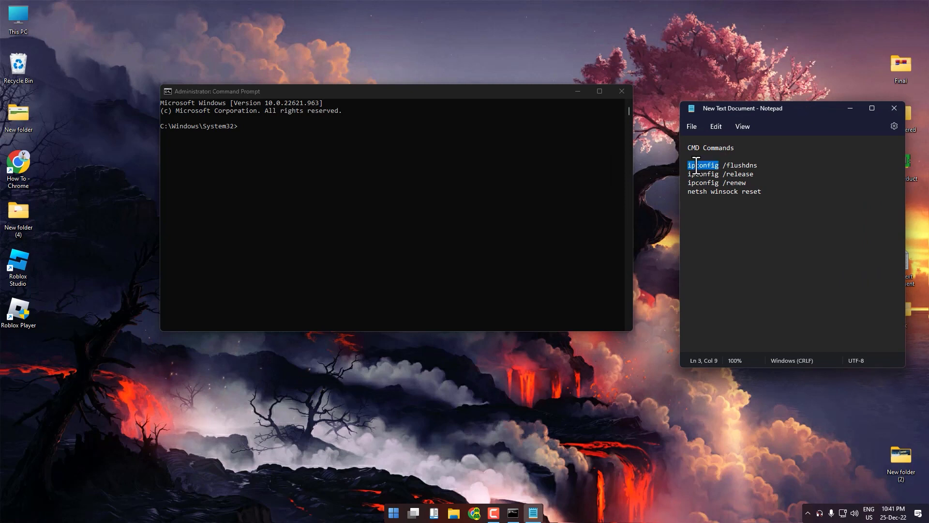
# Flush the DNS cache with ipconfig /flushdns and release the IP with ipconfig /release
pyautogui.rightClick(705, 165)
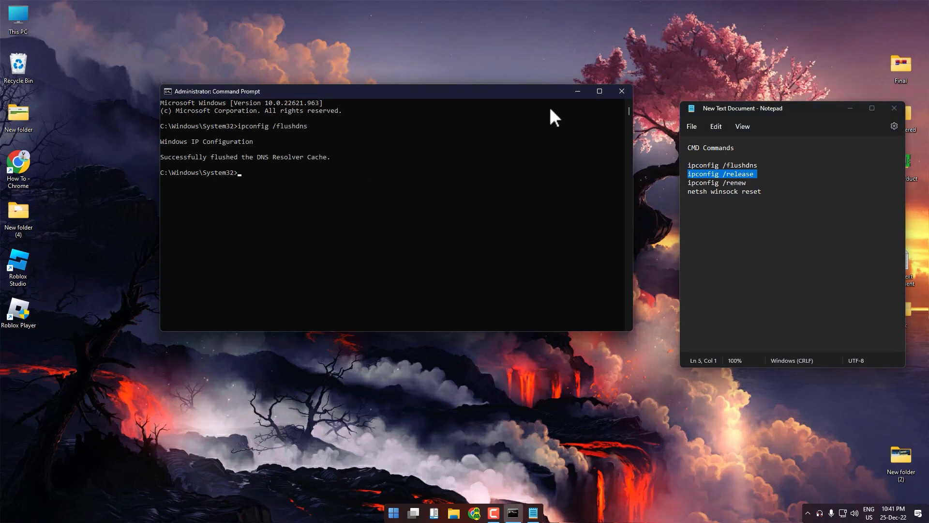
pyautogui.write('ipconfig /release')
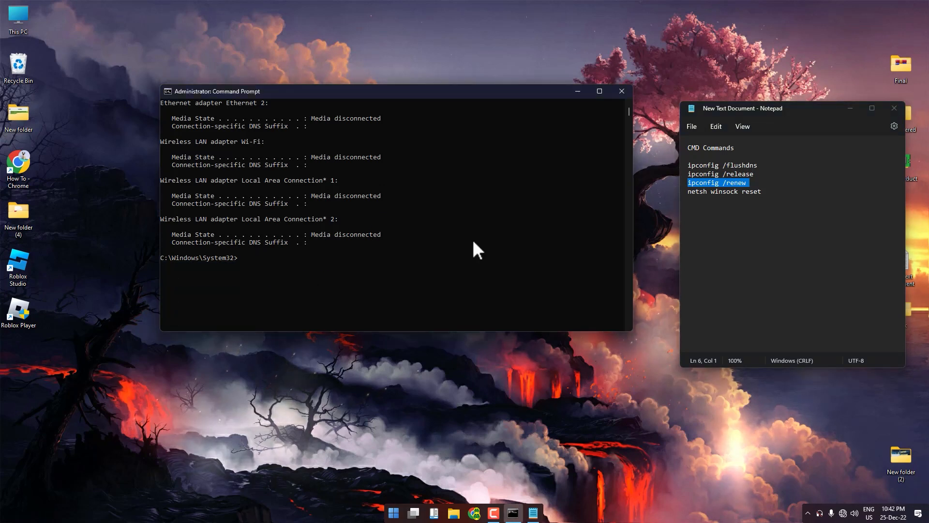
# Renew the IP address to 192.168.1.3 and reset Winsock with netsh winsock reset
pyautogui.write('ipconfig /renew')
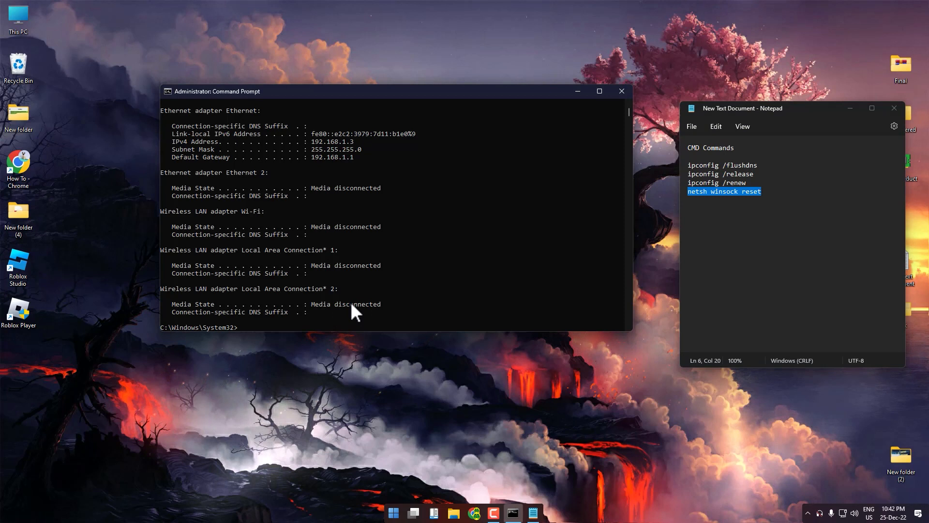
pyautogui.write('netsh winsock reset')
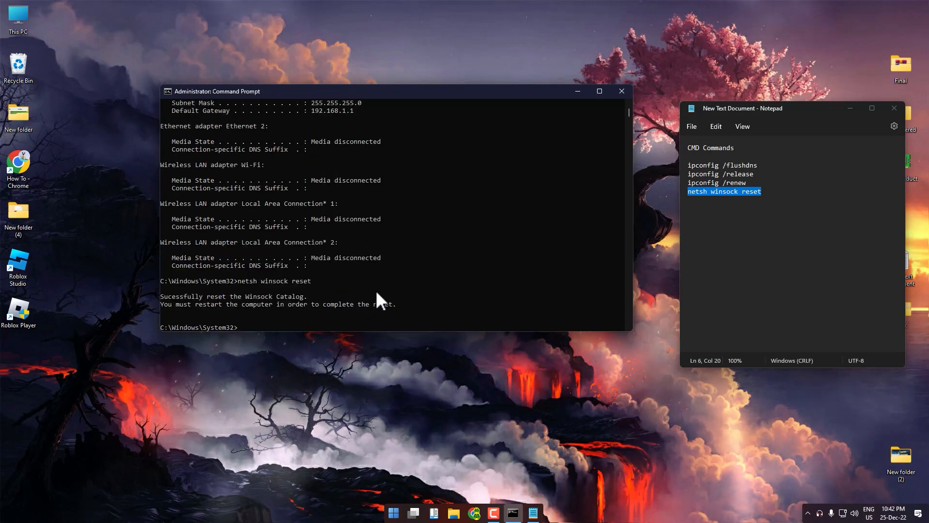
pyautogui.write('e')
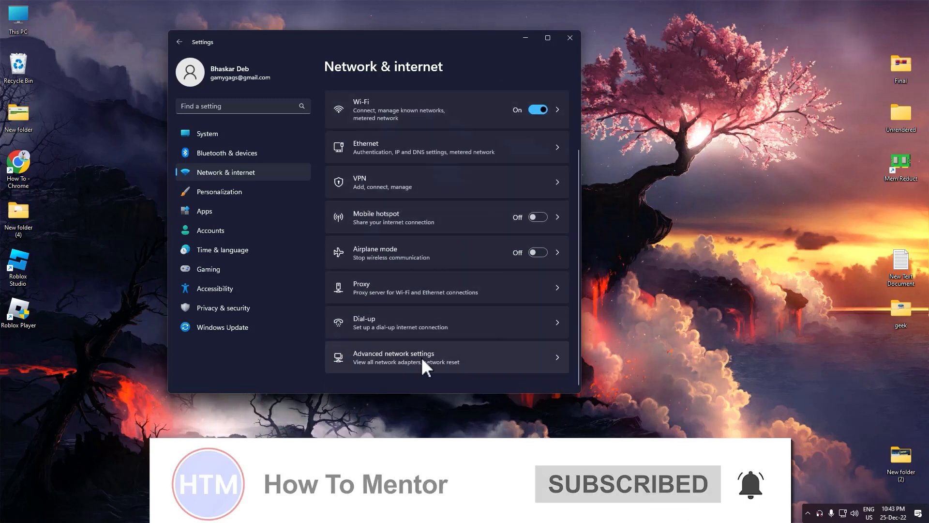
# Scroll the Advanced network settings page down to its adapters and Related settings
pyautogui.click(394, 357)
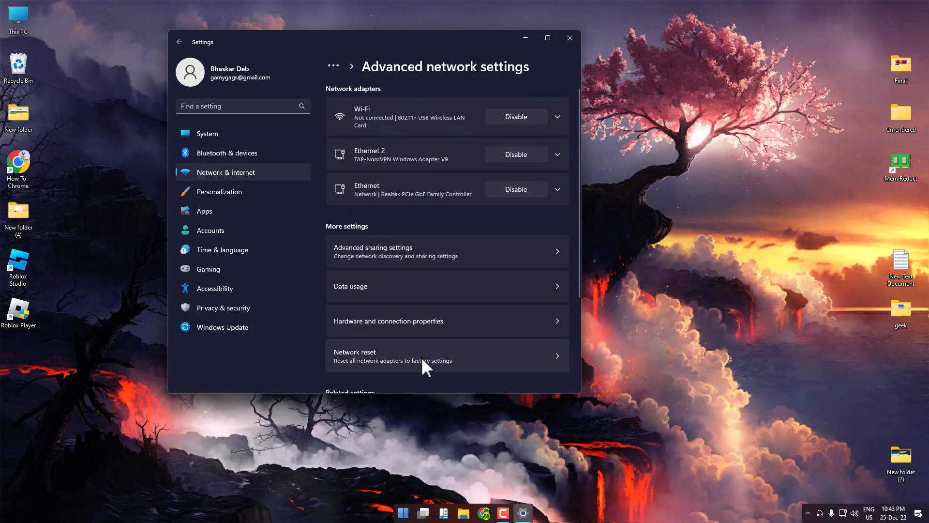
pyautogui.scroll(-3)
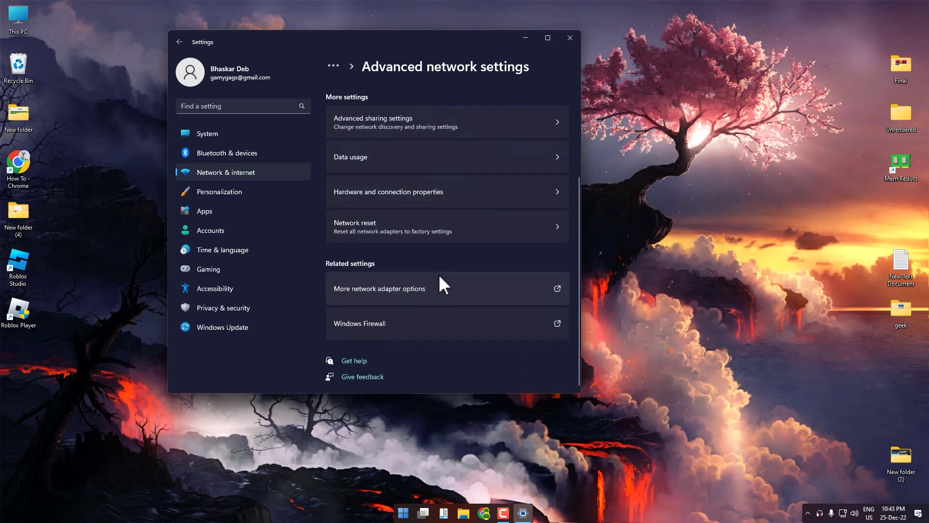
pyautogui.moveTo(418, 304)
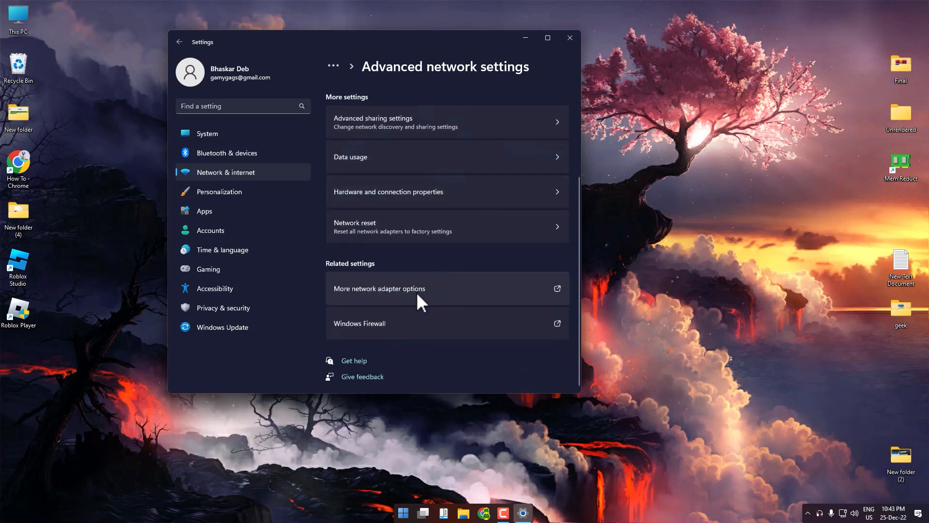
# Show the Network Connections list and bring up the Ethernet adapter's context menu
pyautogui.click(379, 288)
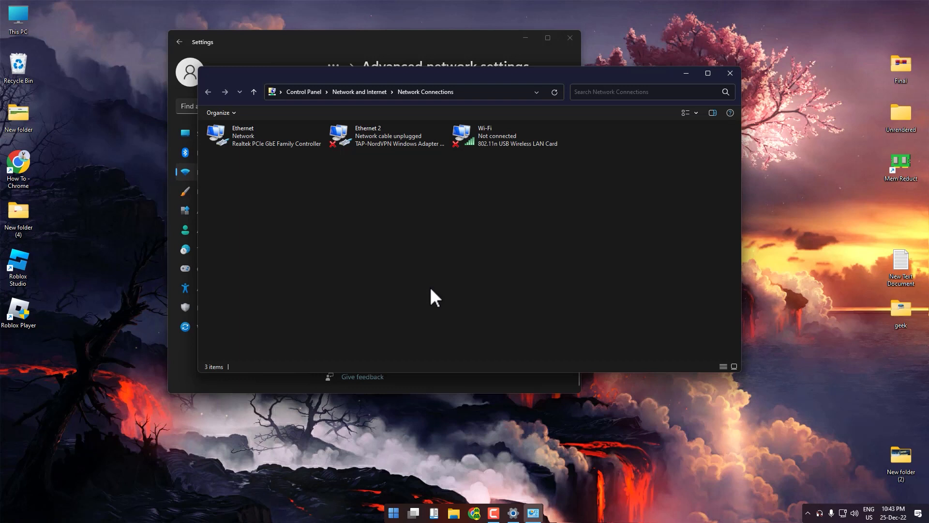
pyautogui.moveTo(347, 211)
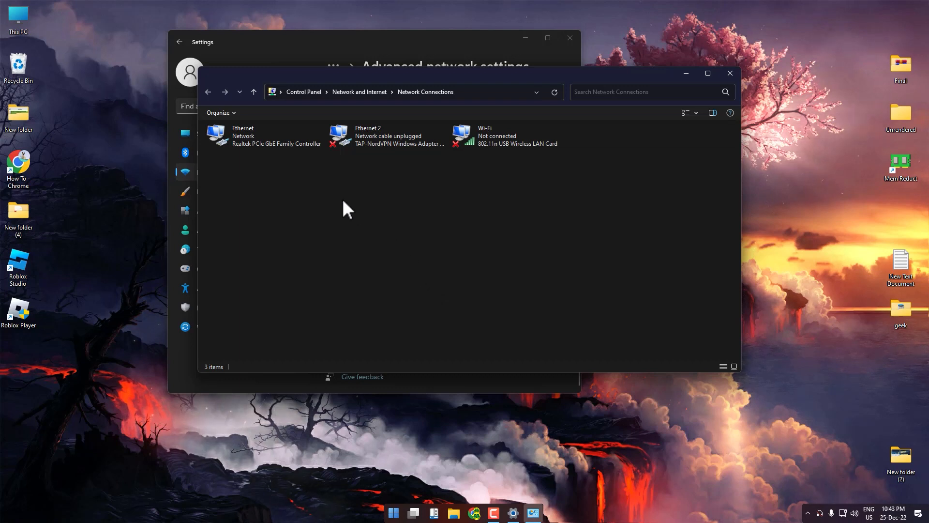
pyautogui.moveTo(505, 171)
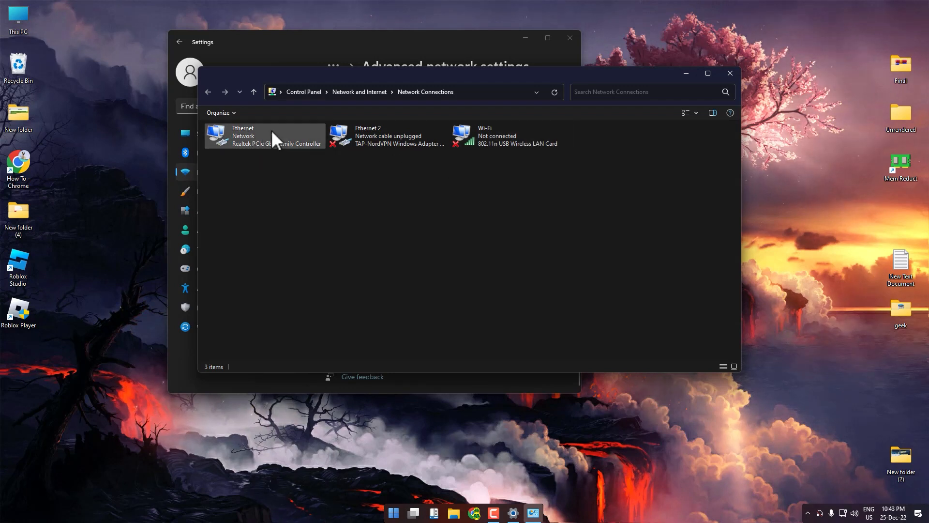
pyautogui.rightClick(263, 136)
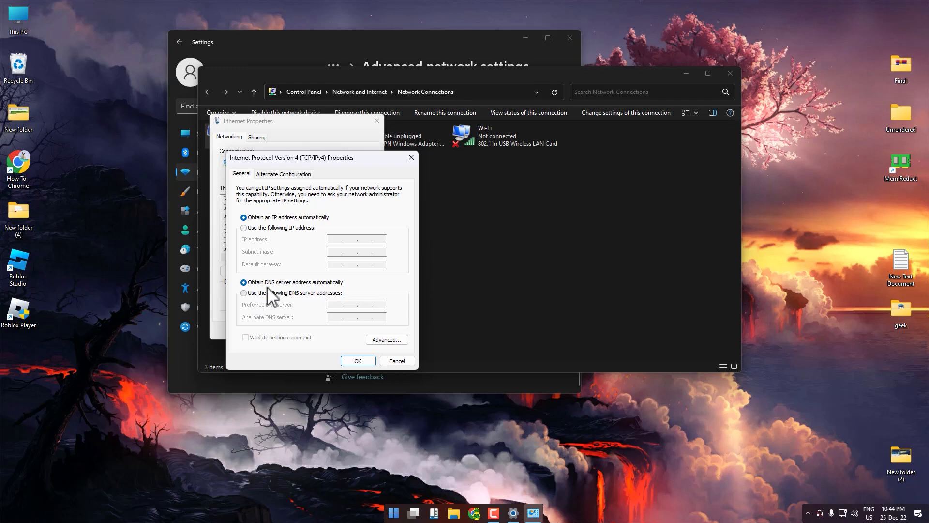
# Set Ethernet's IPv4 DNS servers to 8.8.8.8 and 8.8.4.4 with validation on exit
pyautogui.write('8.8.8.')
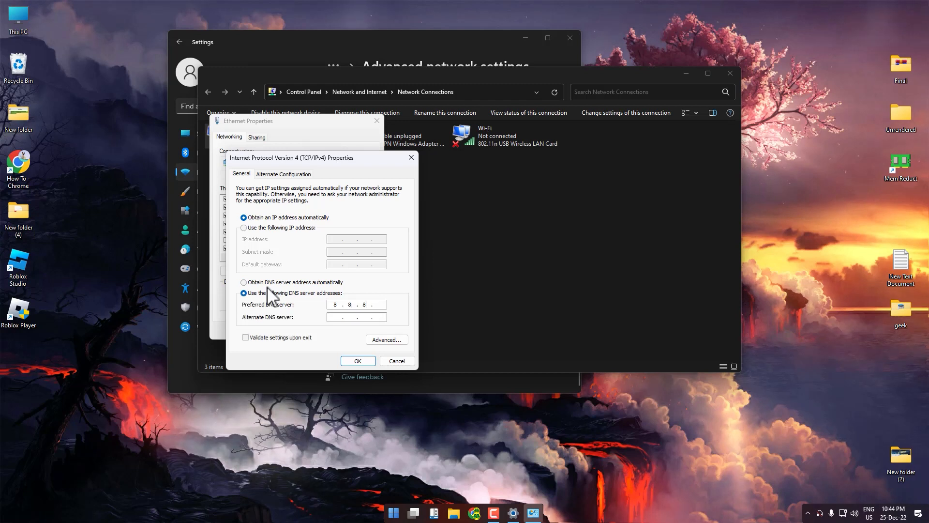
pyautogui.write('8')
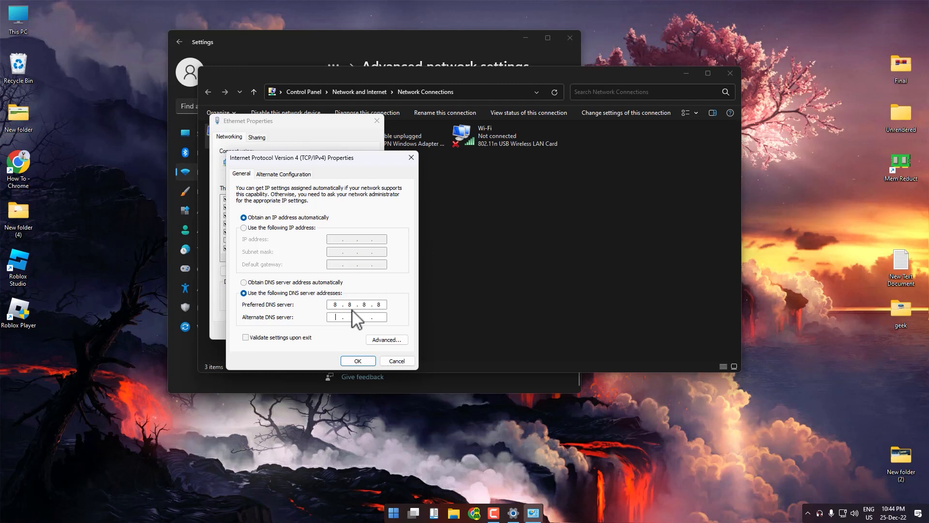
pyautogui.write('8.8.4.4')
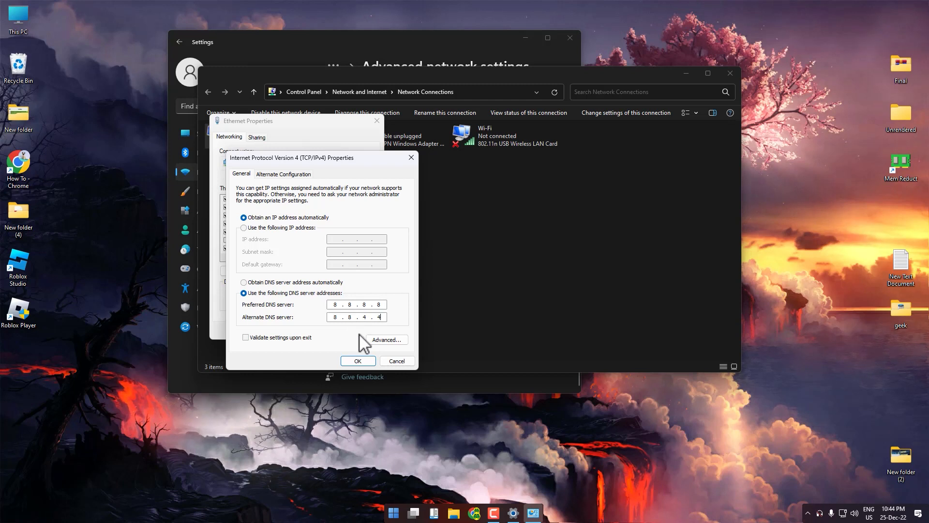
pyautogui.click(245, 337)
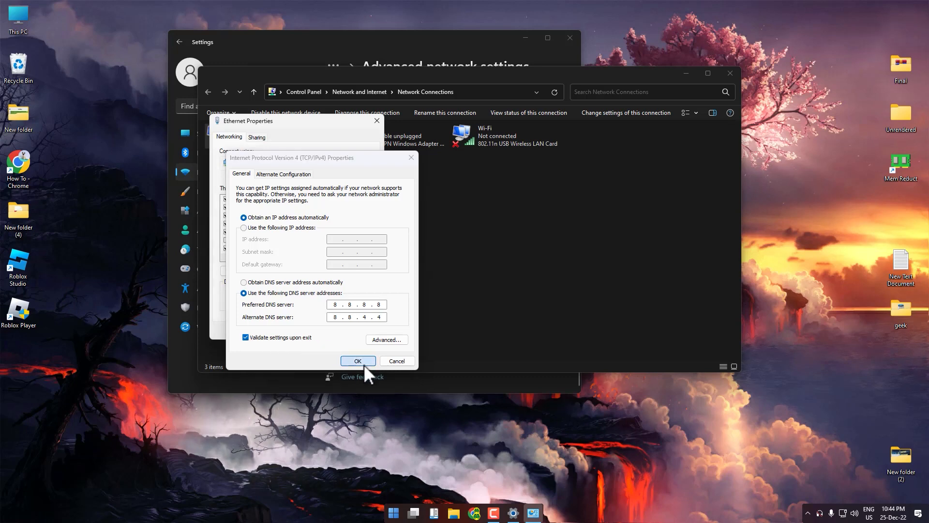
pyautogui.click(357, 361)
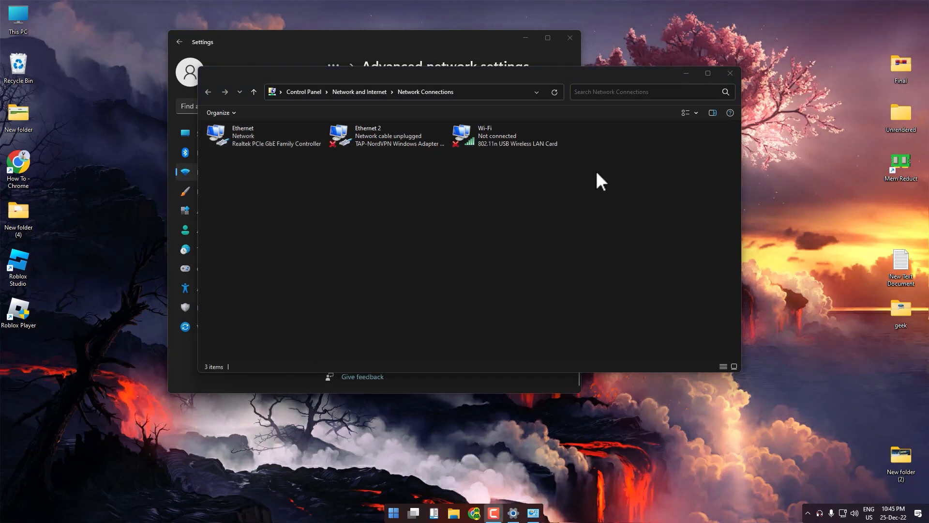
pyautogui.moveTo(396, 215)
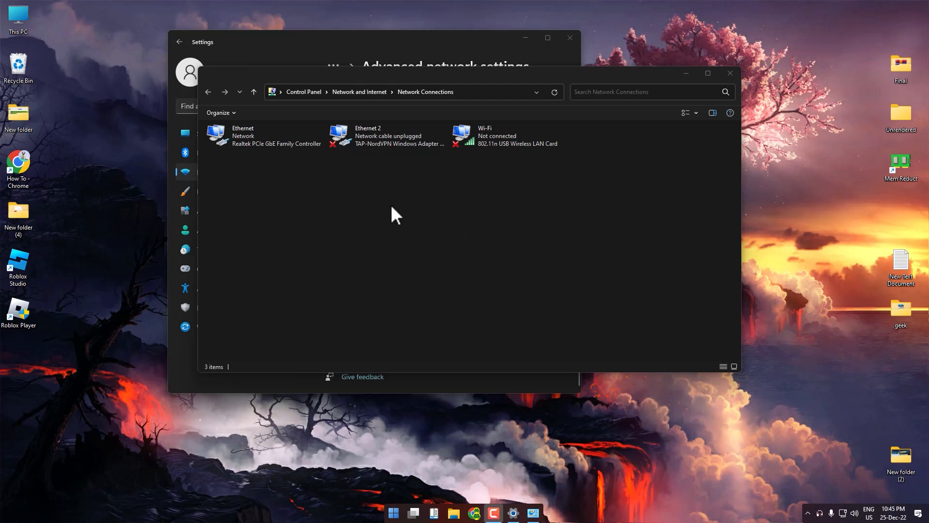
pyautogui.moveTo(320, 201)
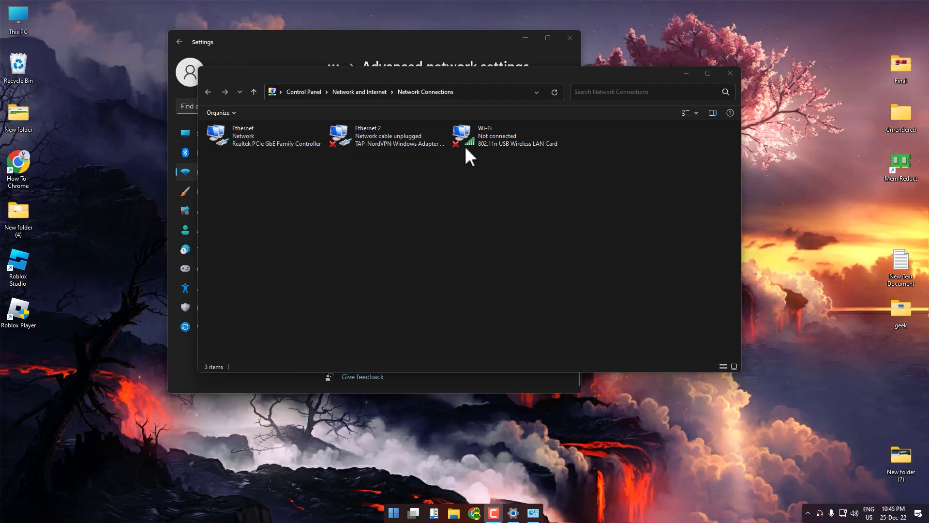
# Disable the Ethernet adapter, then re-enable it so it shows Network again
pyautogui.rightClick(264, 136)
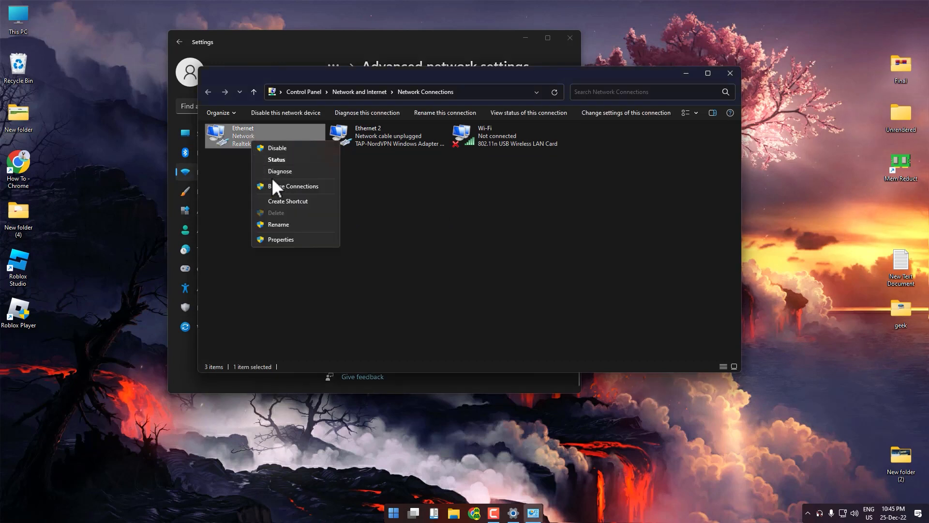
pyautogui.click(276, 148)
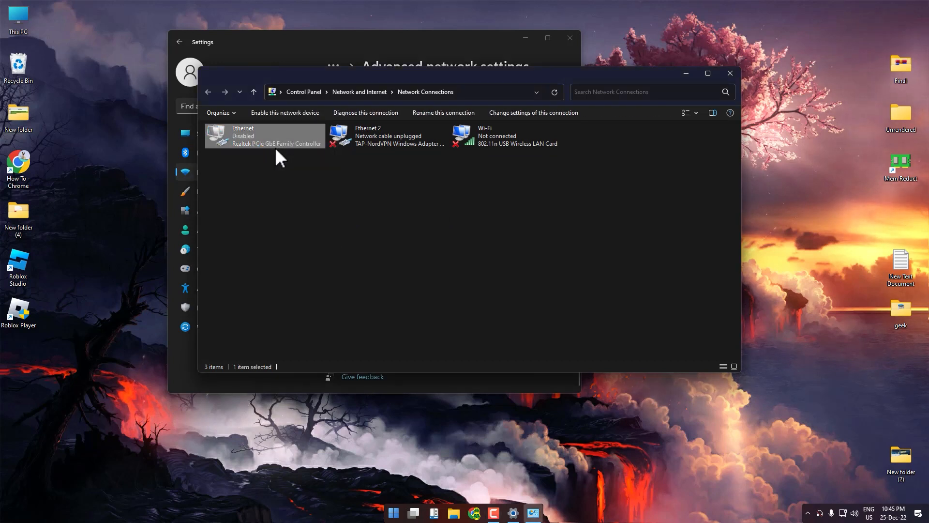
pyautogui.click(408, 203)
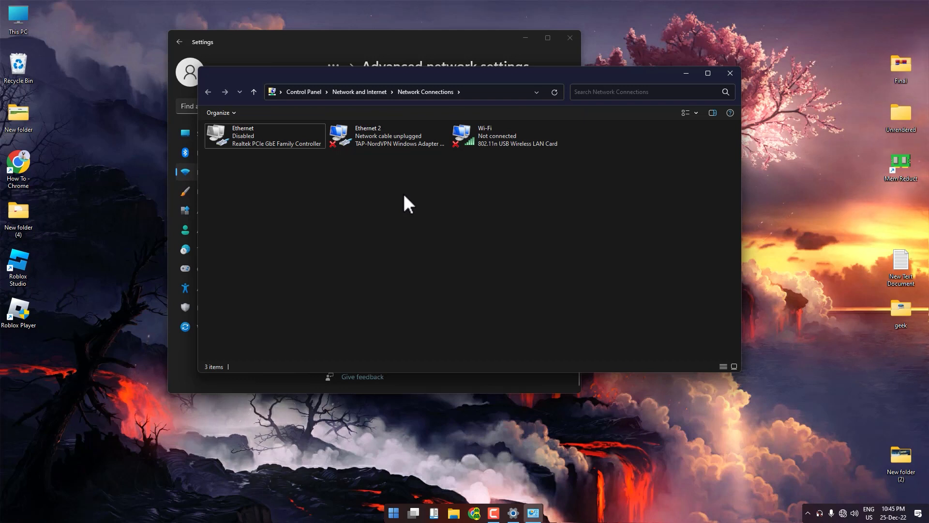
pyautogui.moveTo(404, 201)
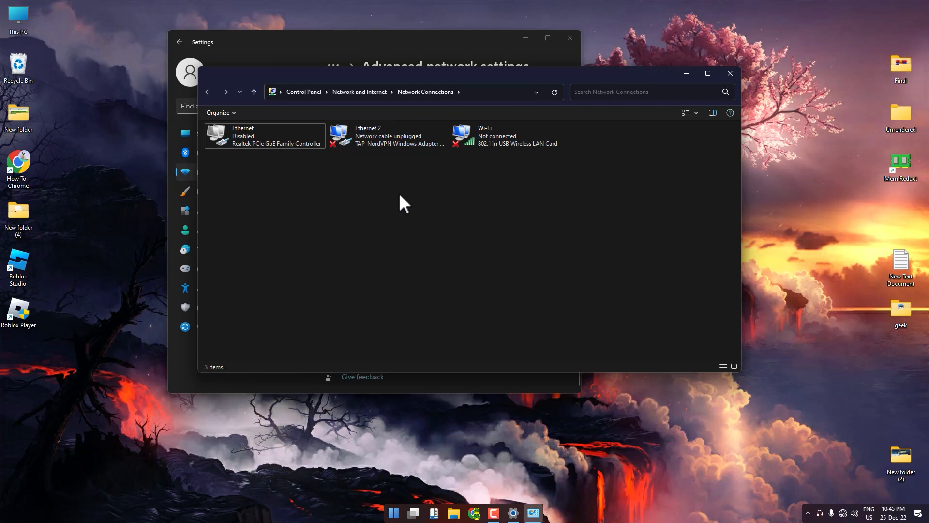
pyautogui.rightClick(264, 135)
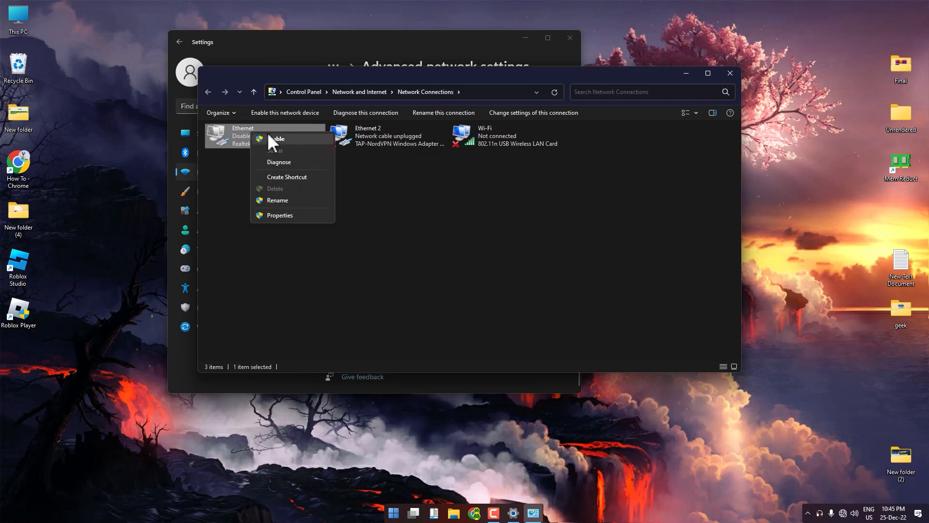
pyautogui.click(277, 139)
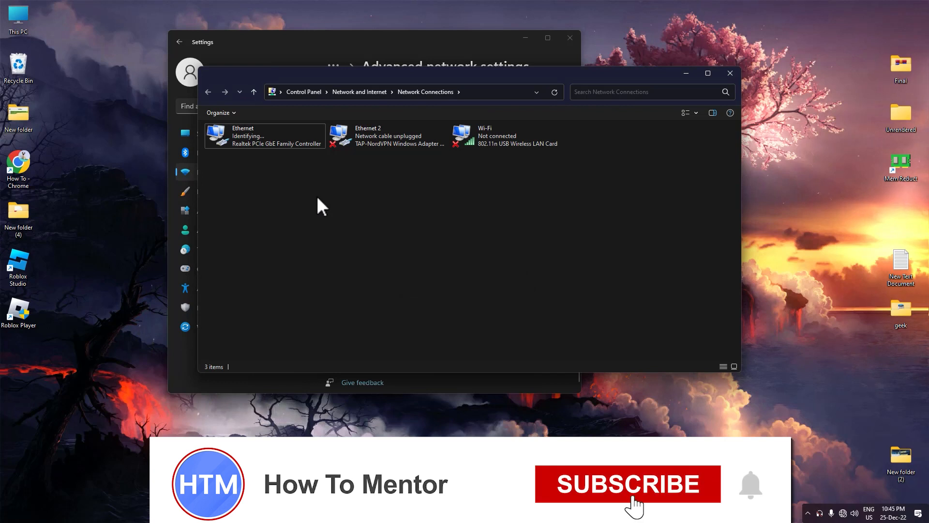
pyautogui.click(627, 484)
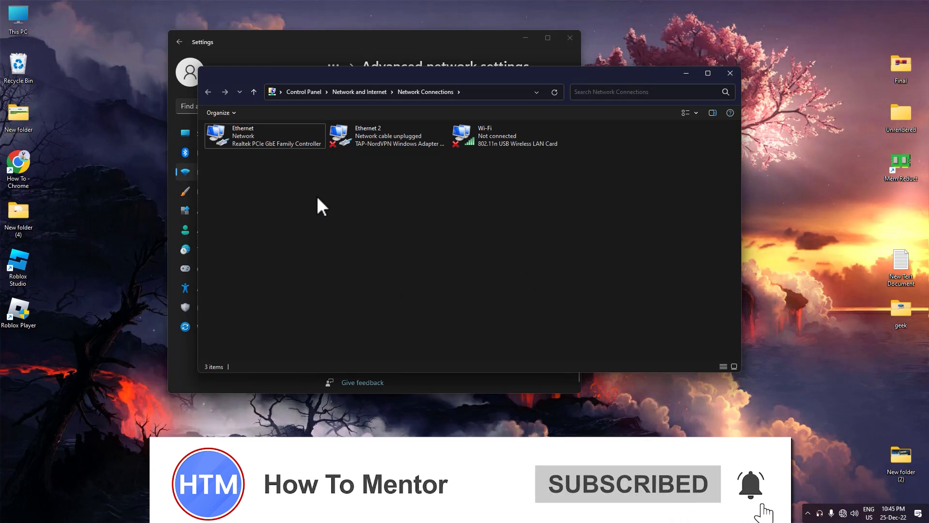